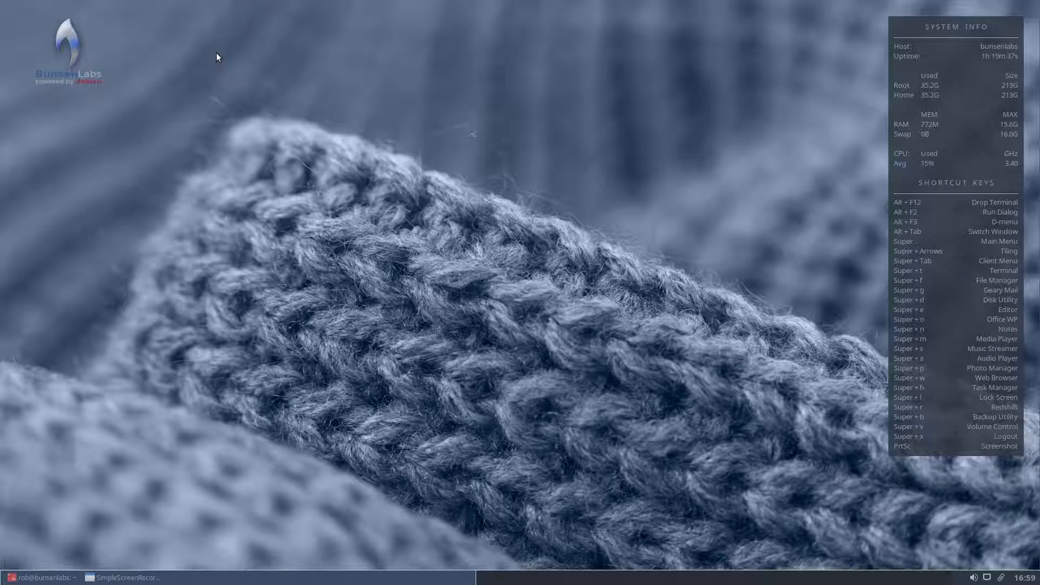
mouse_move(427, 26)
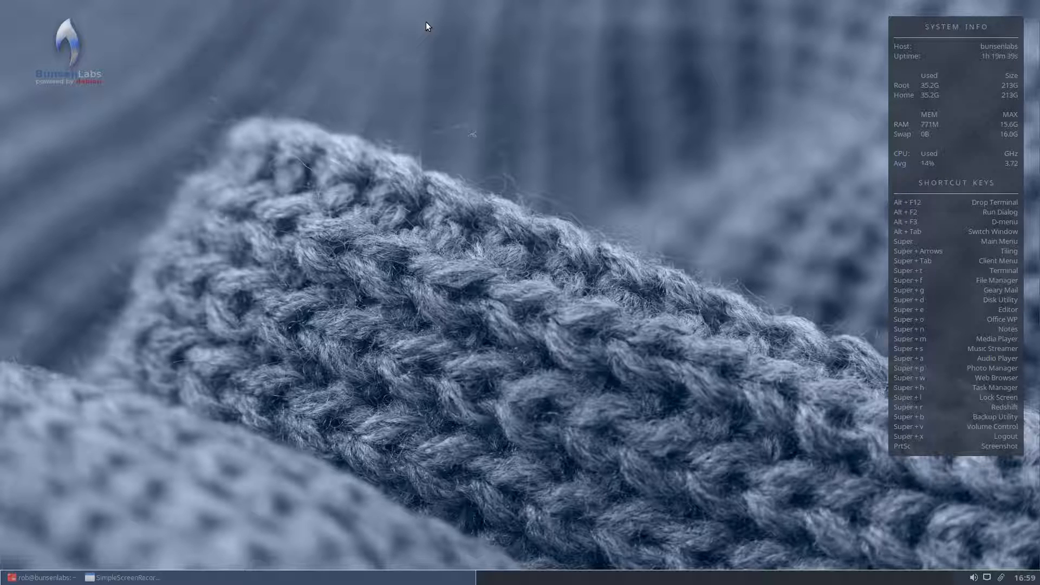
mouse_move(415, 27)
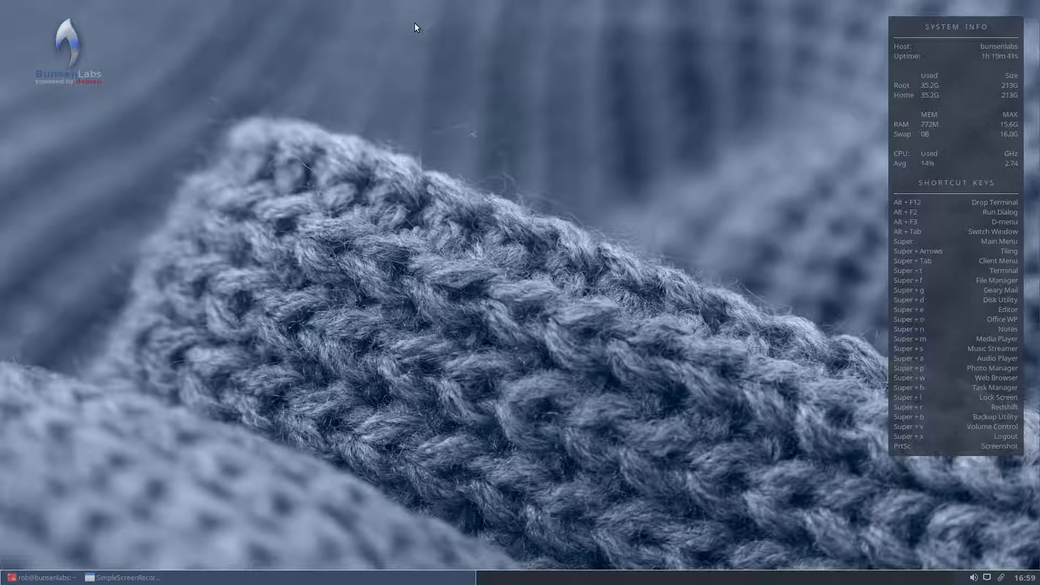
mouse_move(483, 136)
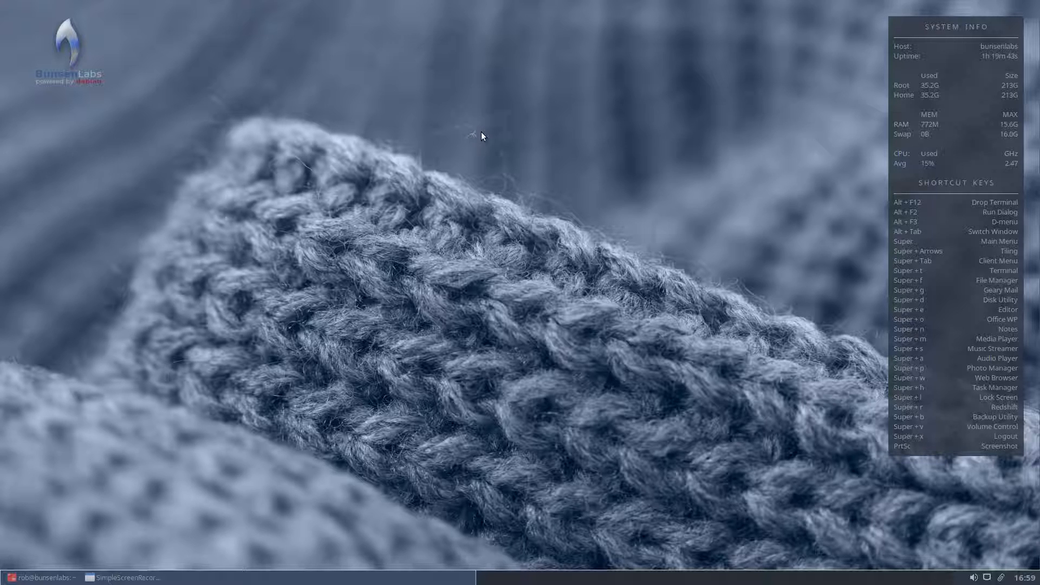
mouse_move(536, 118)
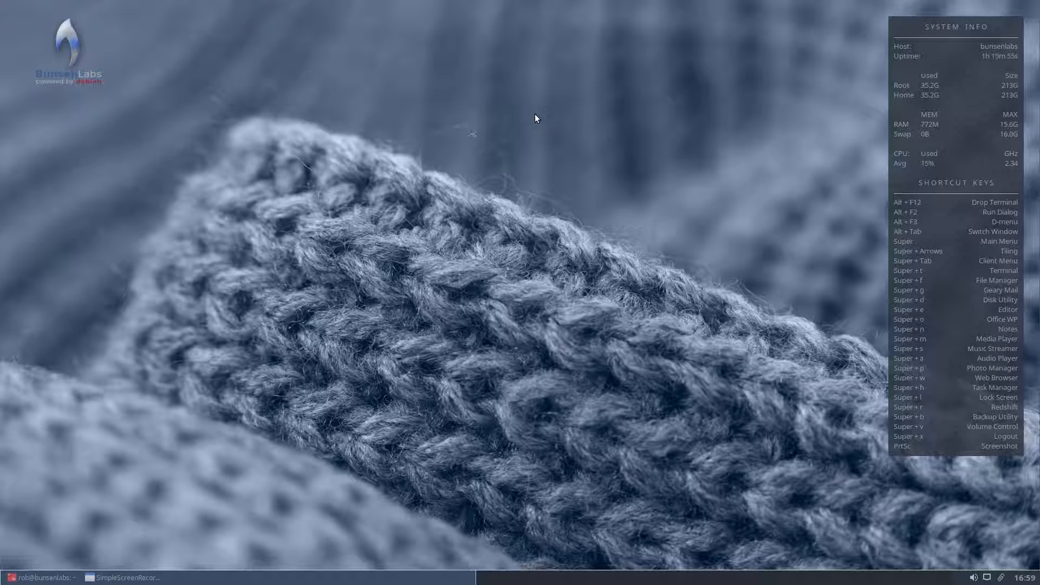
mouse_move(574, 155)
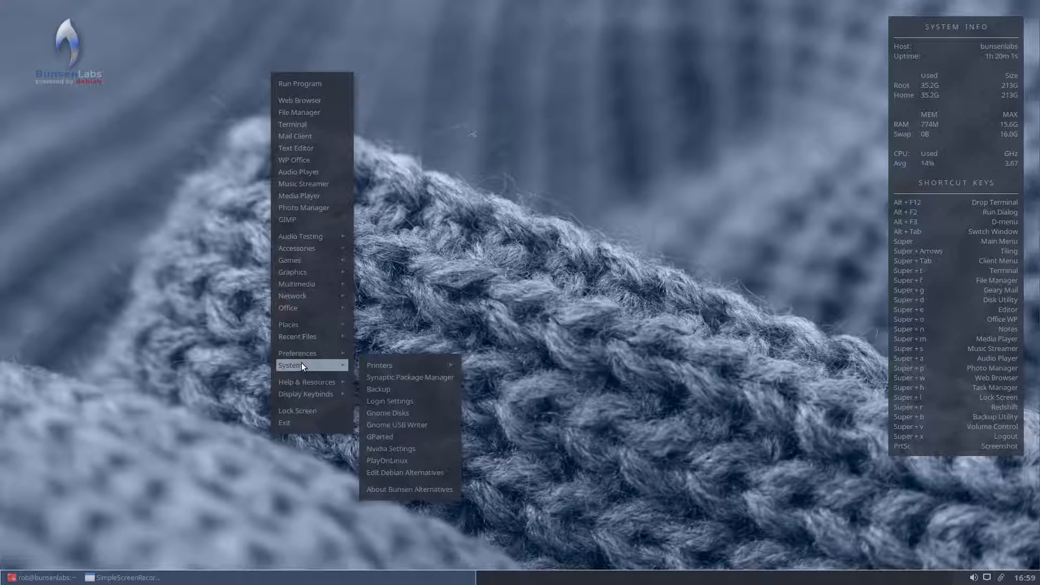
mouse_move(405, 424)
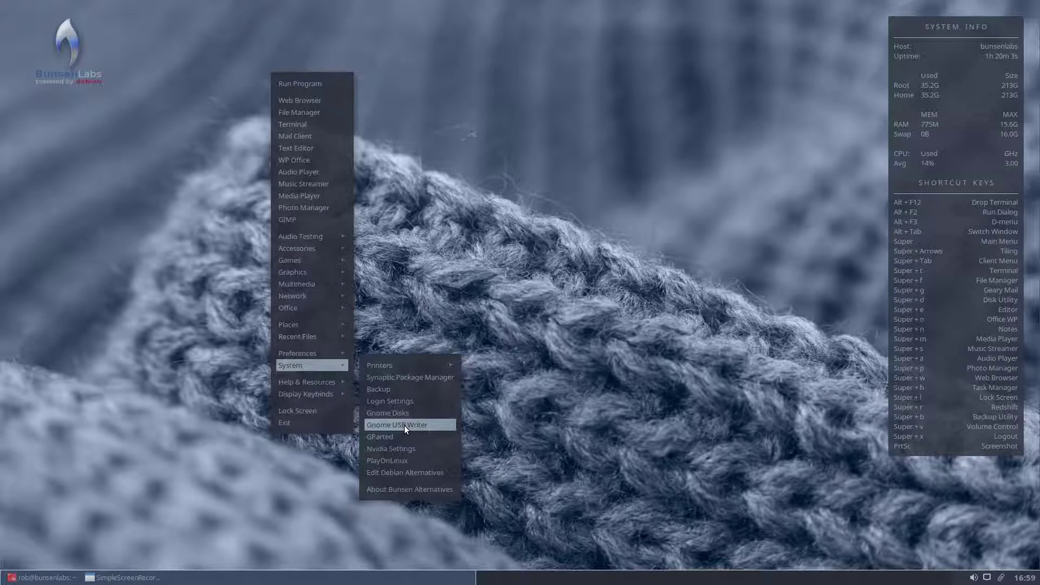
Launch Gnome USB Writer from the desktop System menu
left_click(397, 423)
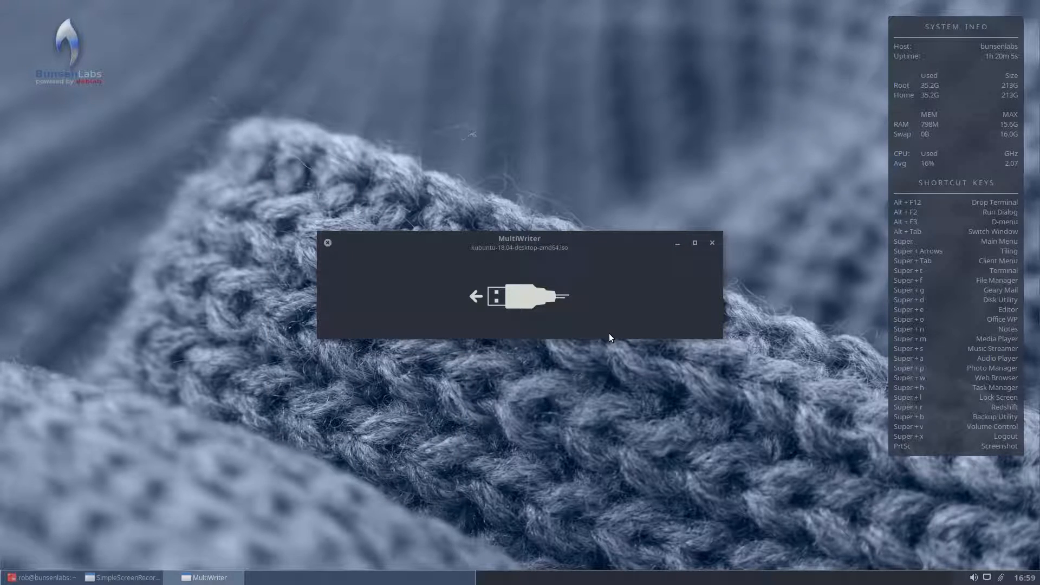
mouse_move(457, 312)
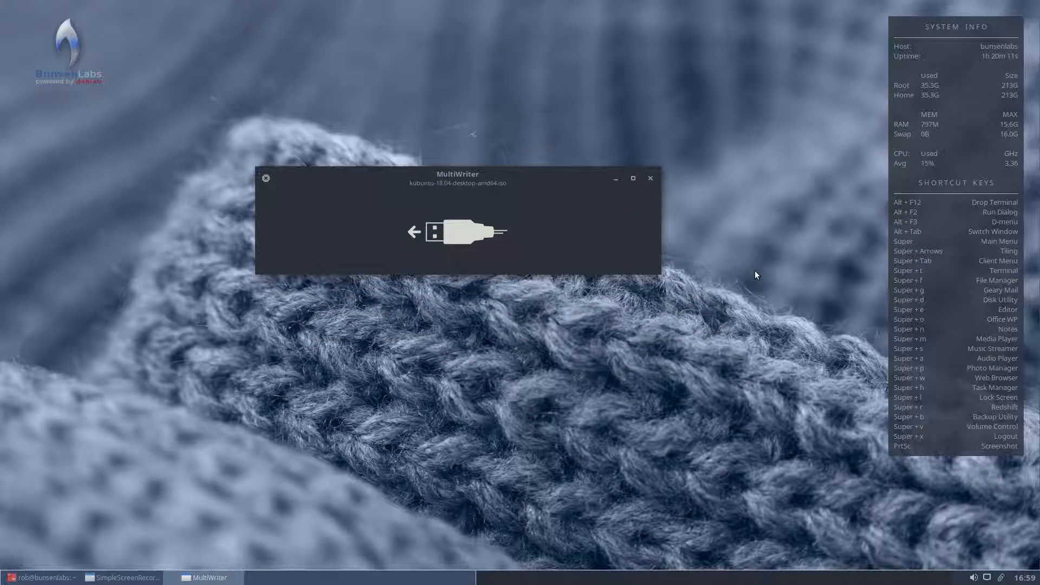
mouse_move(592, 350)
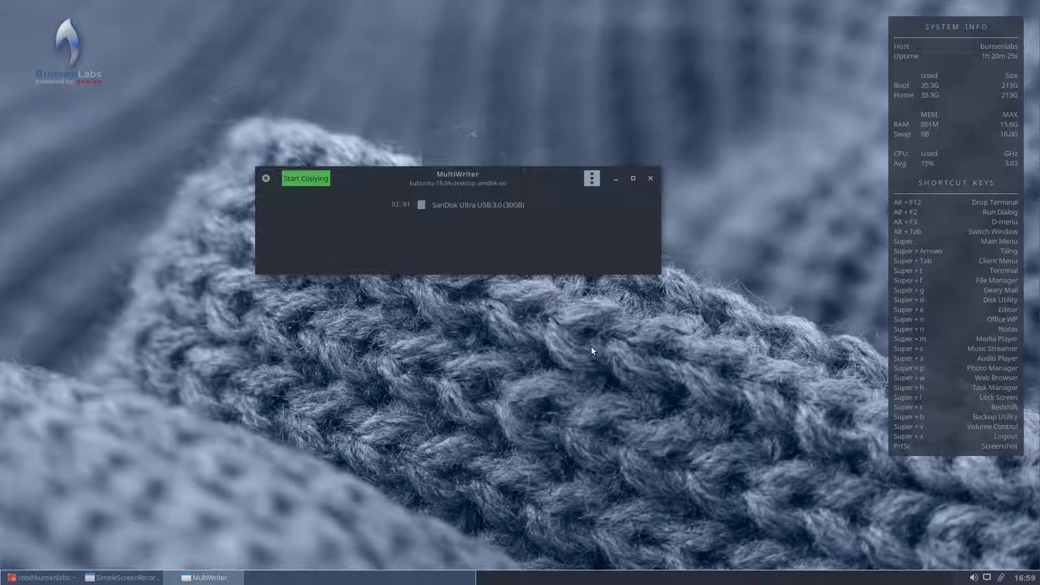
mouse_move(239, 477)
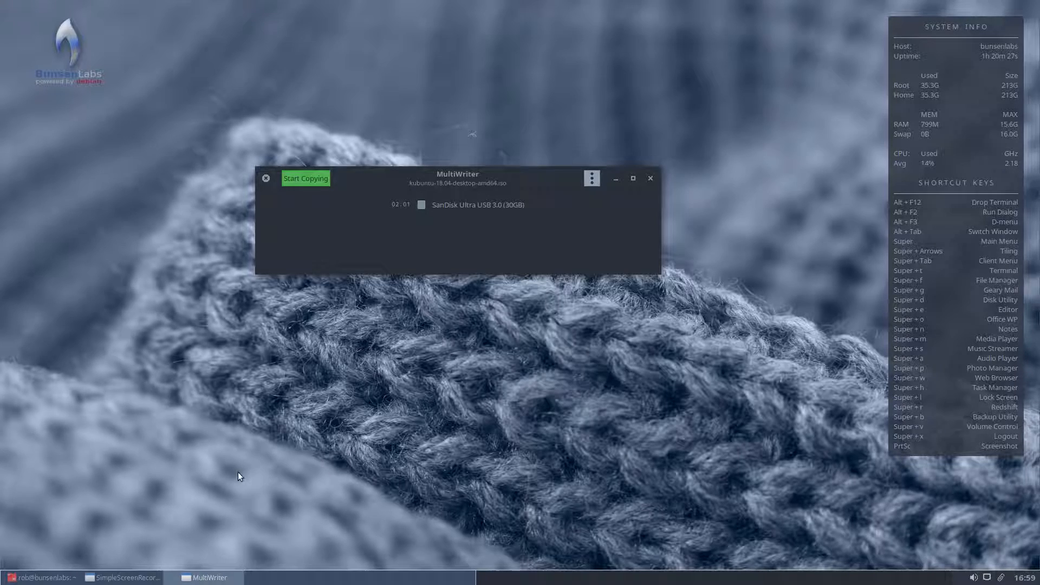
mouse_move(204, 486)
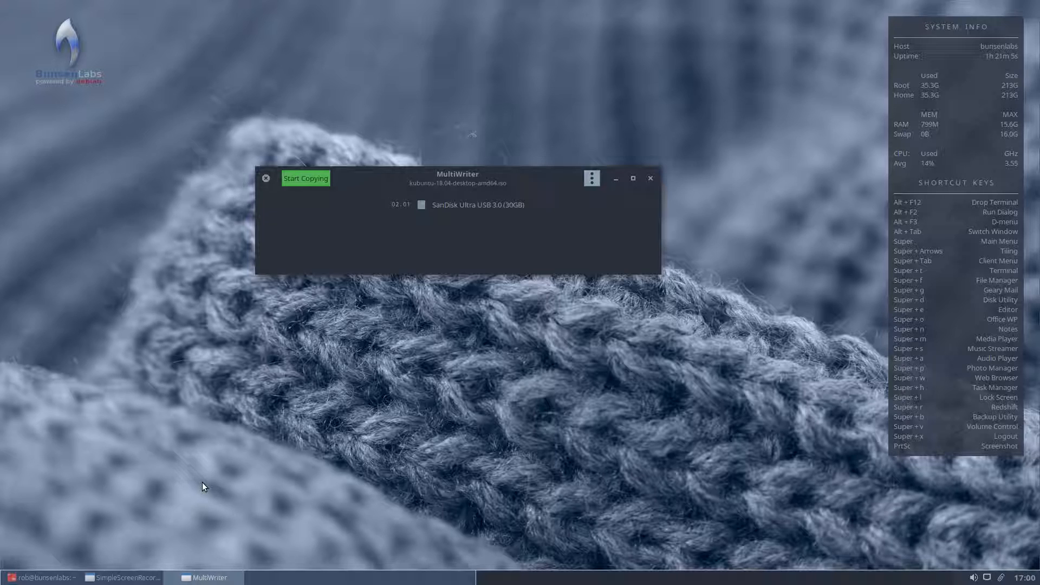
mouse_move(13, 425)
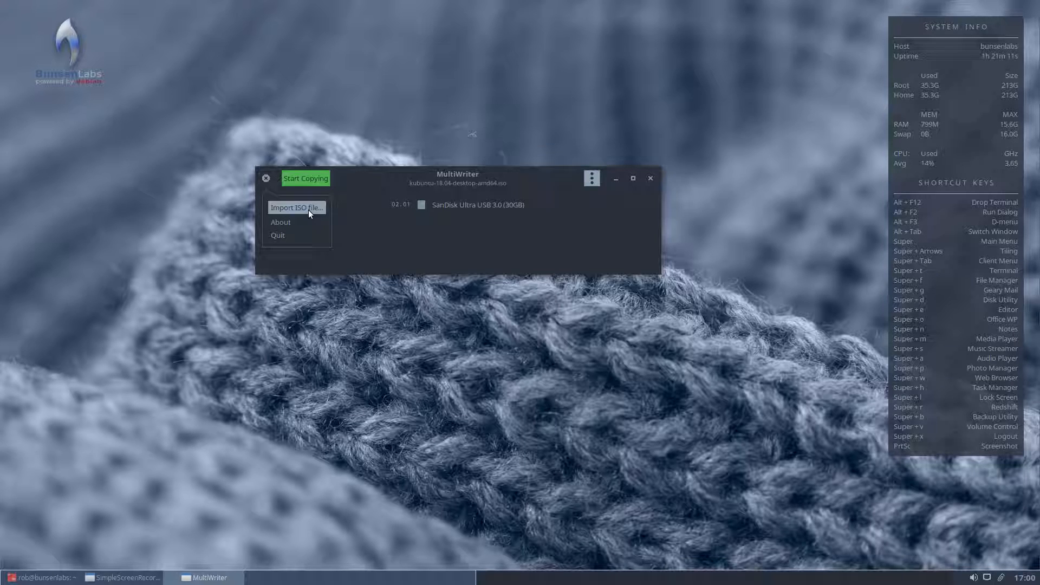
Import MX-17.1_x64.iso from Recent as the image to write
left_click(295, 208)
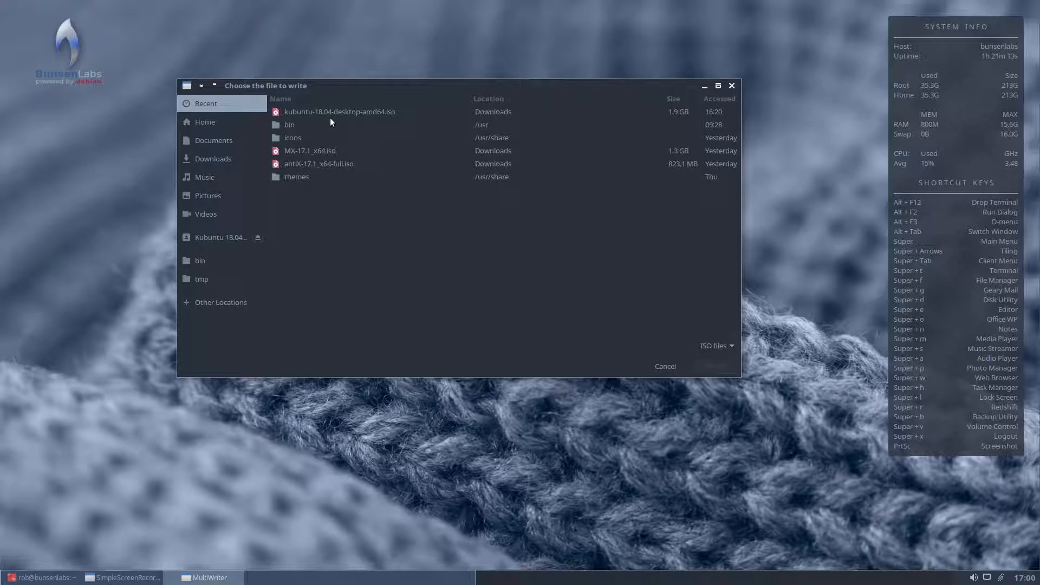
mouse_move(399, 199)
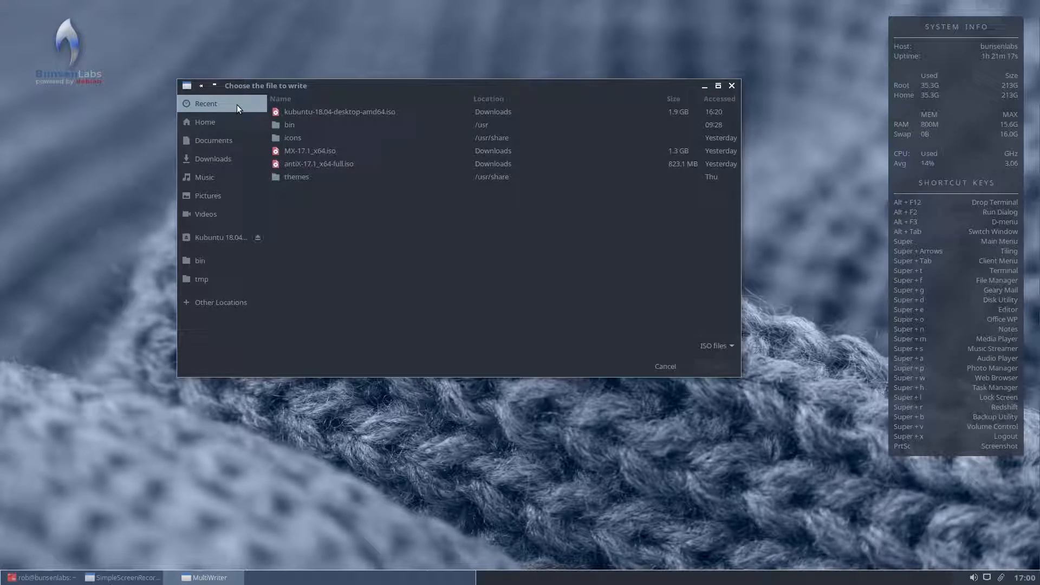
mouse_move(324, 164)
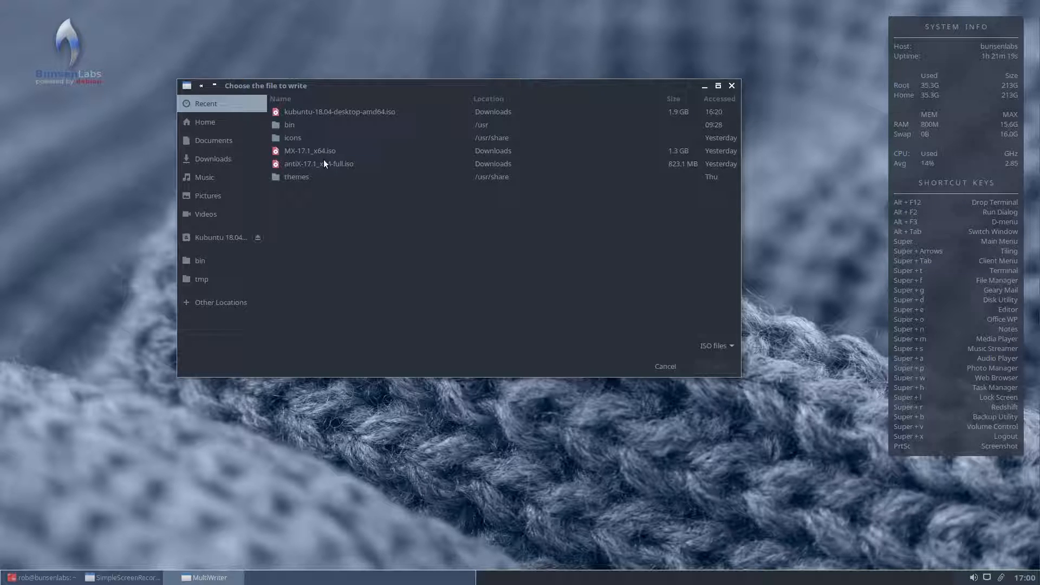
mouse_move(297, 167)
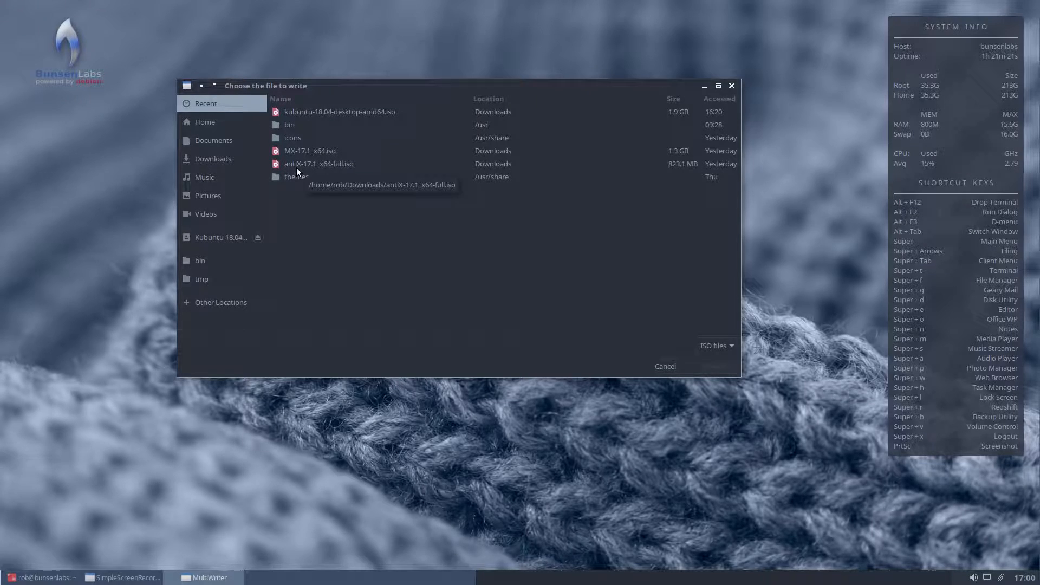
mouse_move(302, 154)
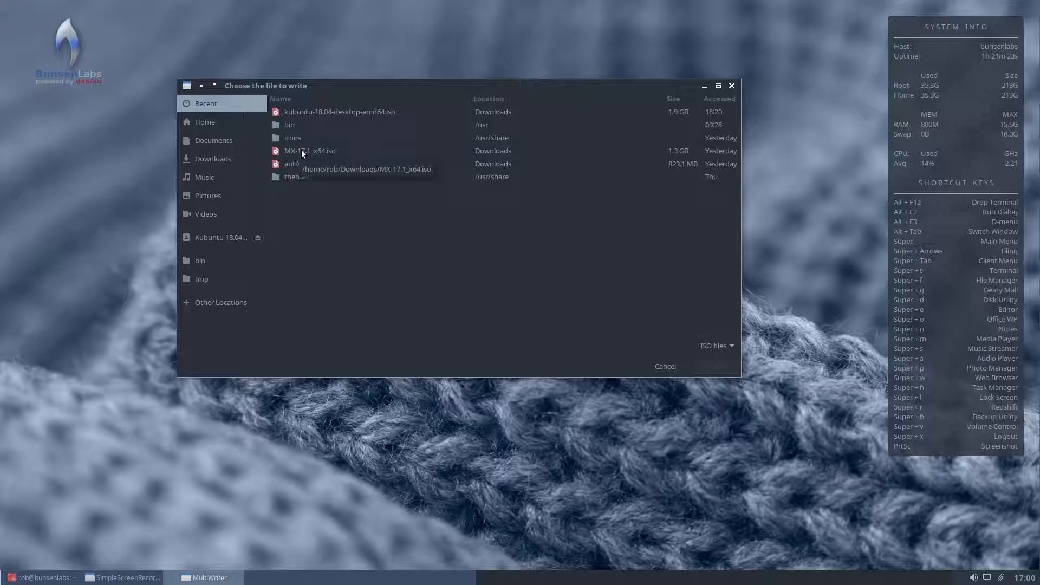
mouse_move(364, 158)
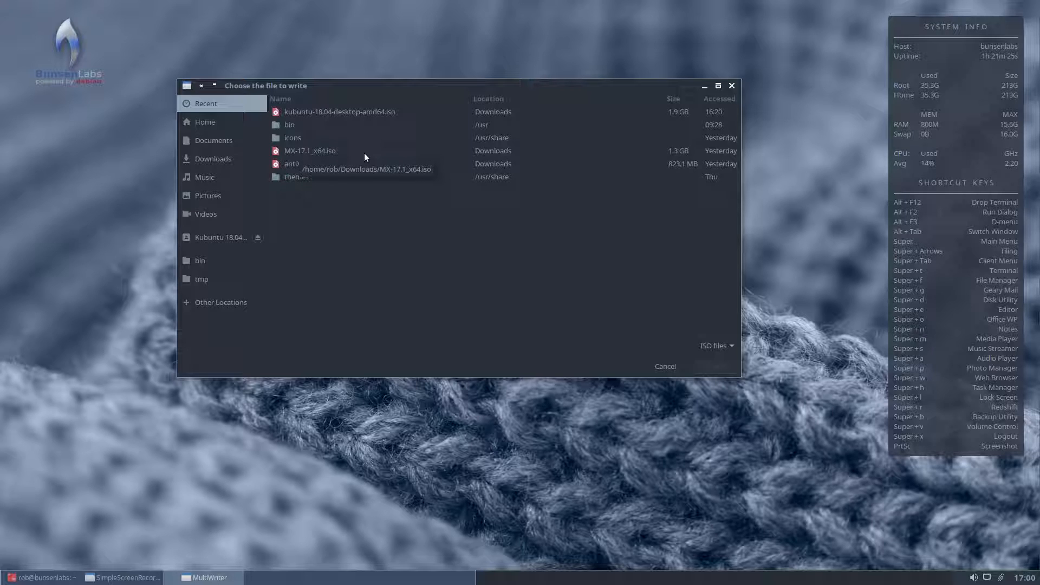
left_click(310, 151)
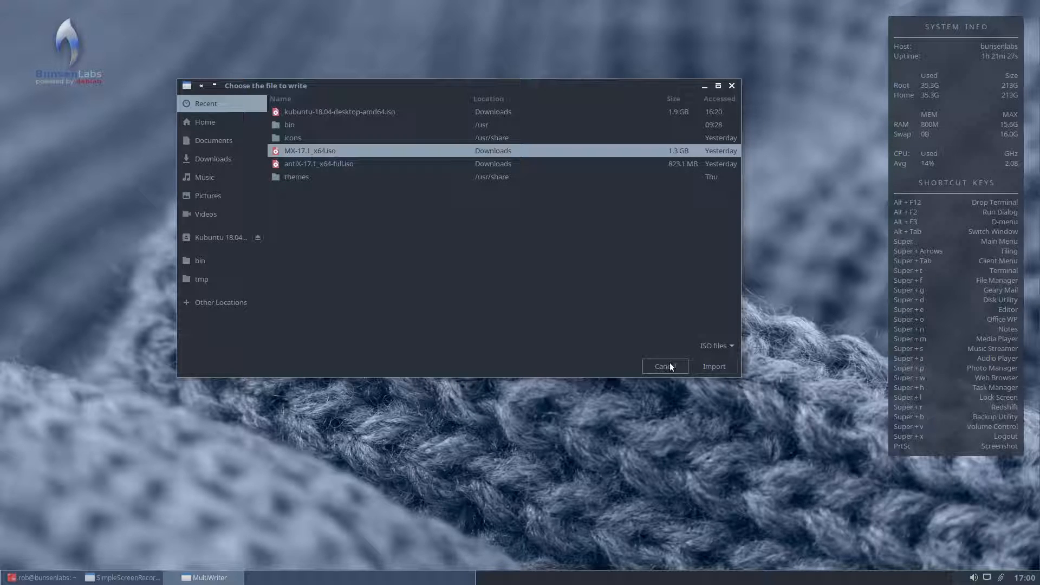
left_click(714, 366)
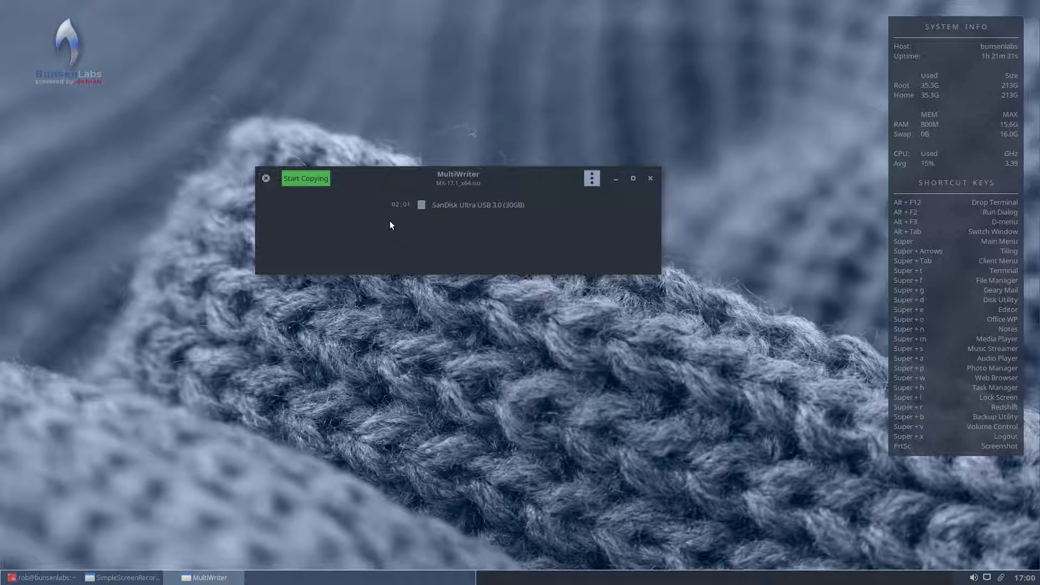
mouse_move(586, 219)
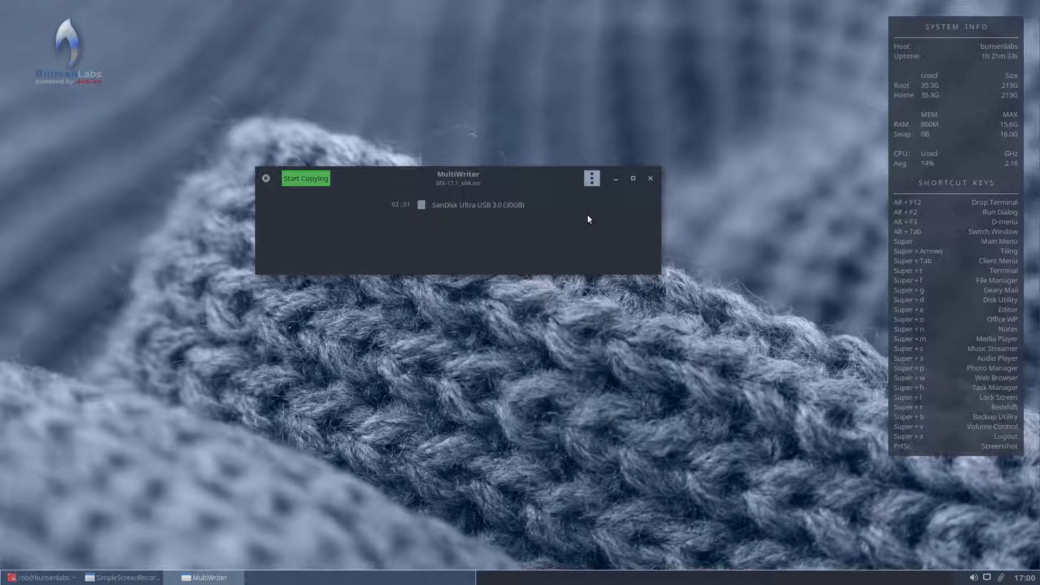
In the write options, turn Wipe off while leaving Verify on and Probe off
left_click(592, 178)
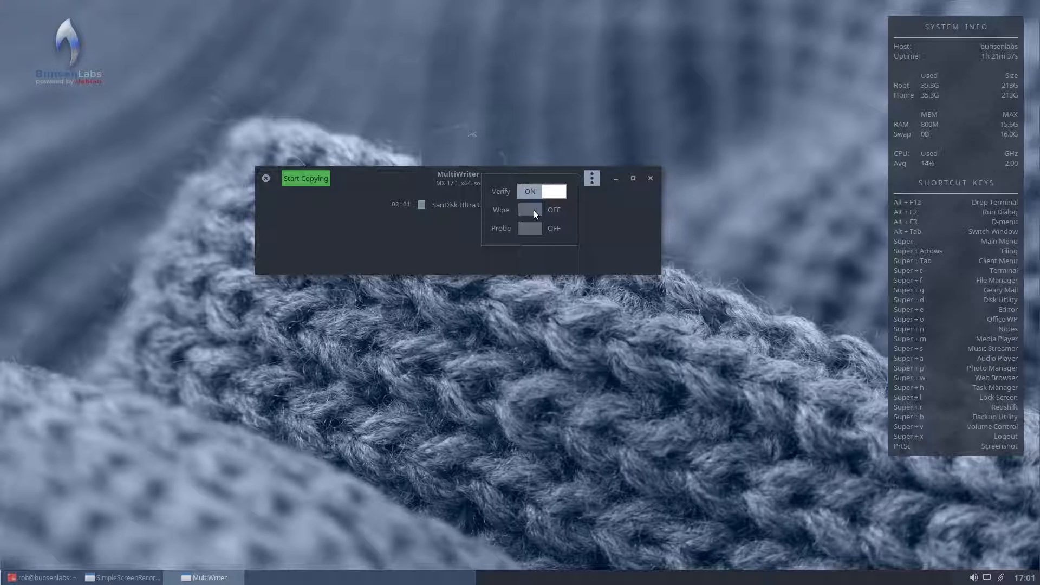
left_click(541, 209)
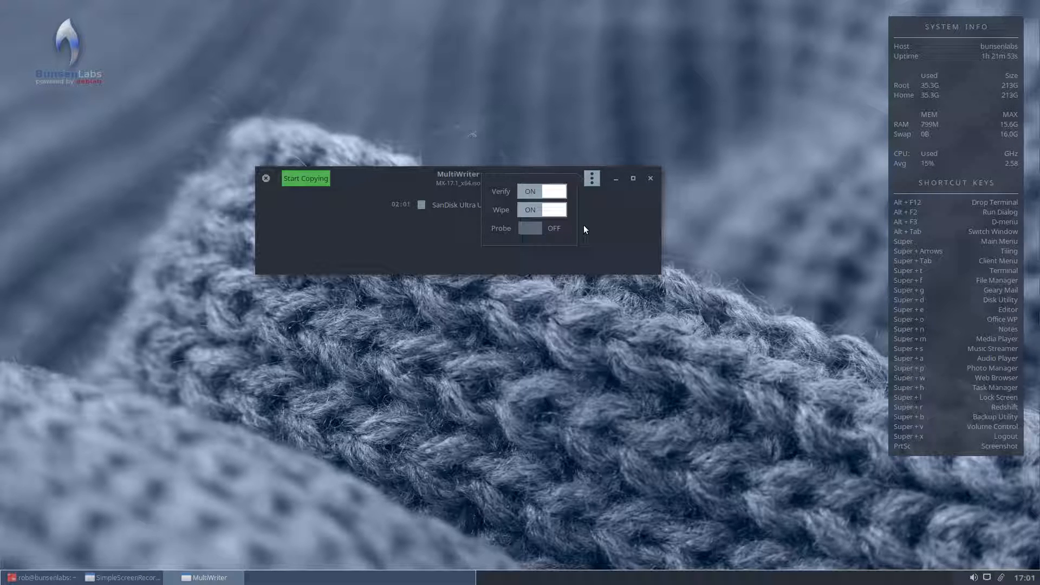
left_click(542, 209)
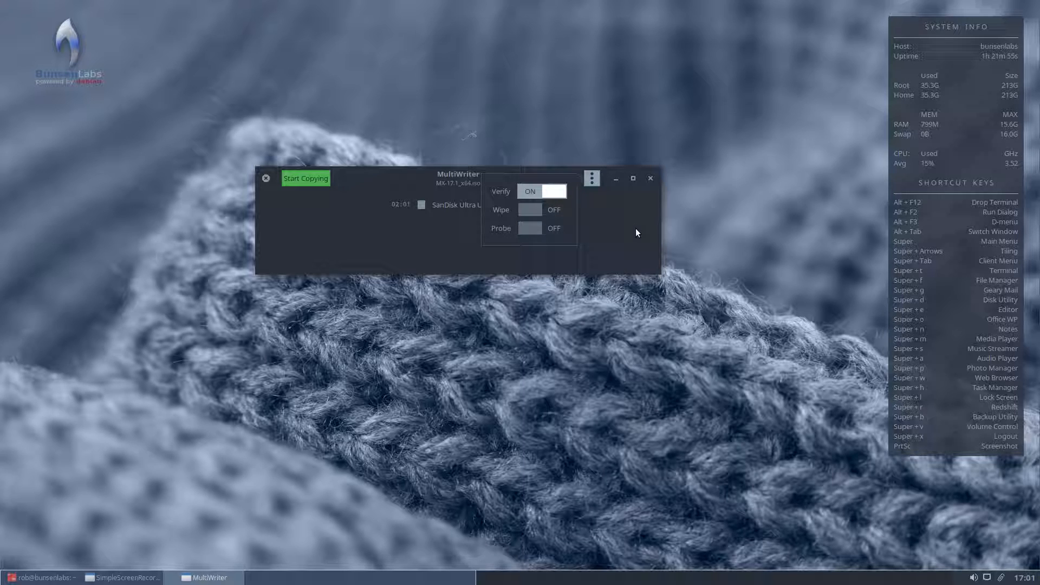
mouse_move(629, 232)
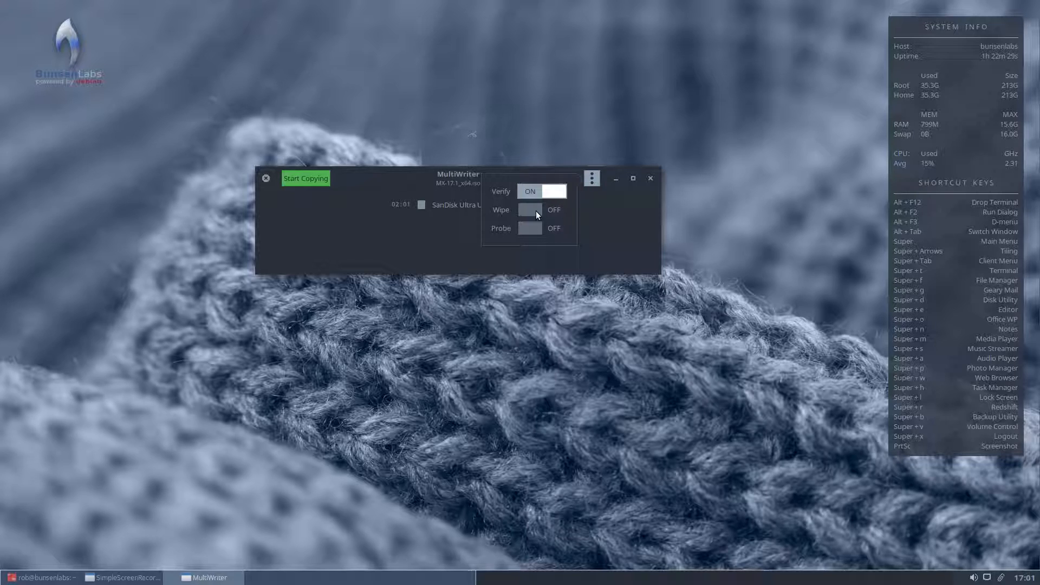
mouse_move(476, 247)
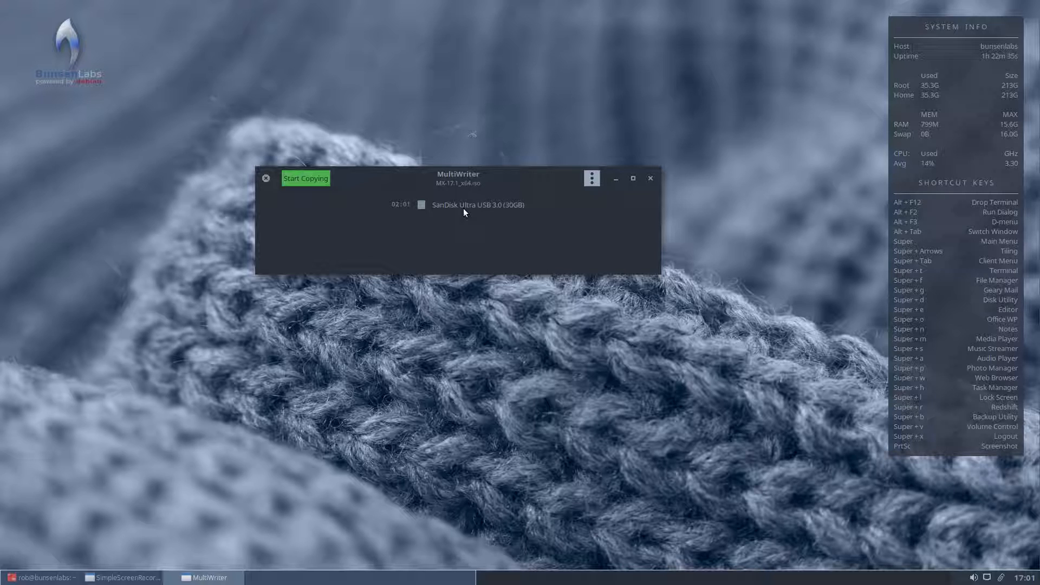
mouse_move(305, 179)
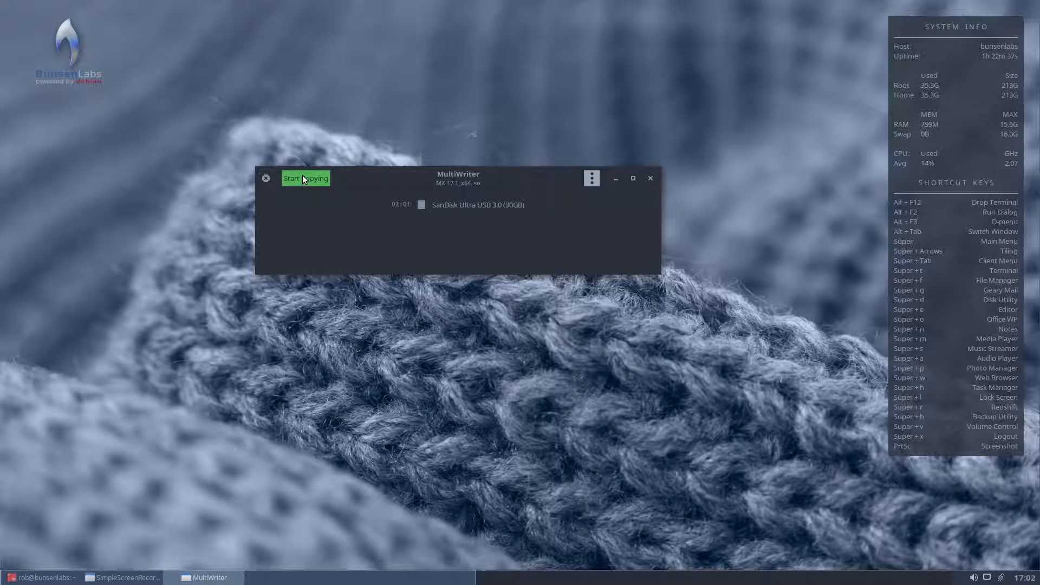
Start copying MX-17.1 to the SanDisk stick, accept the leftover-data warning, authenticate, and rerun the write
left_click(305, 177)
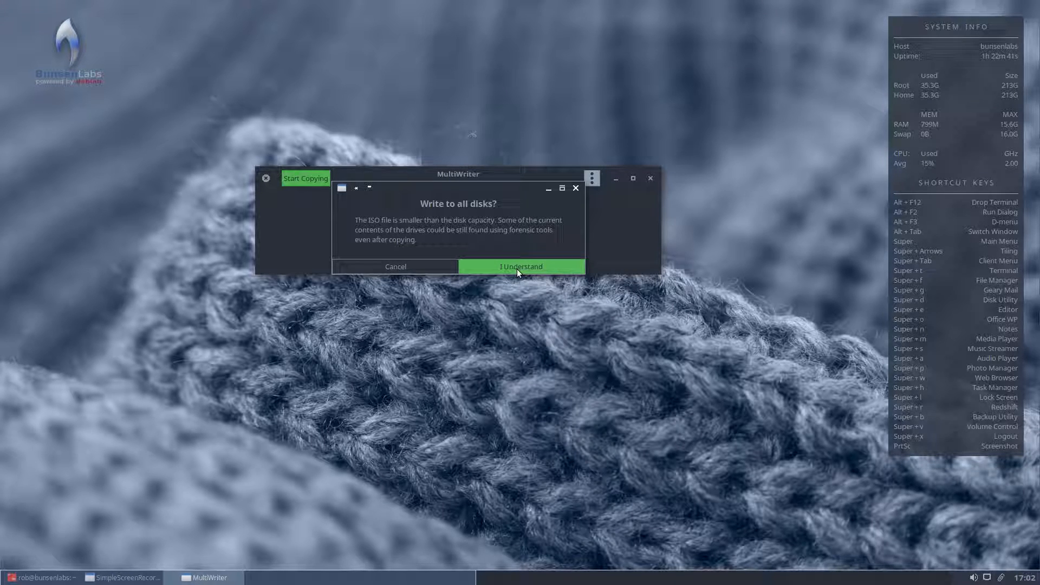
left_click(521, 267)
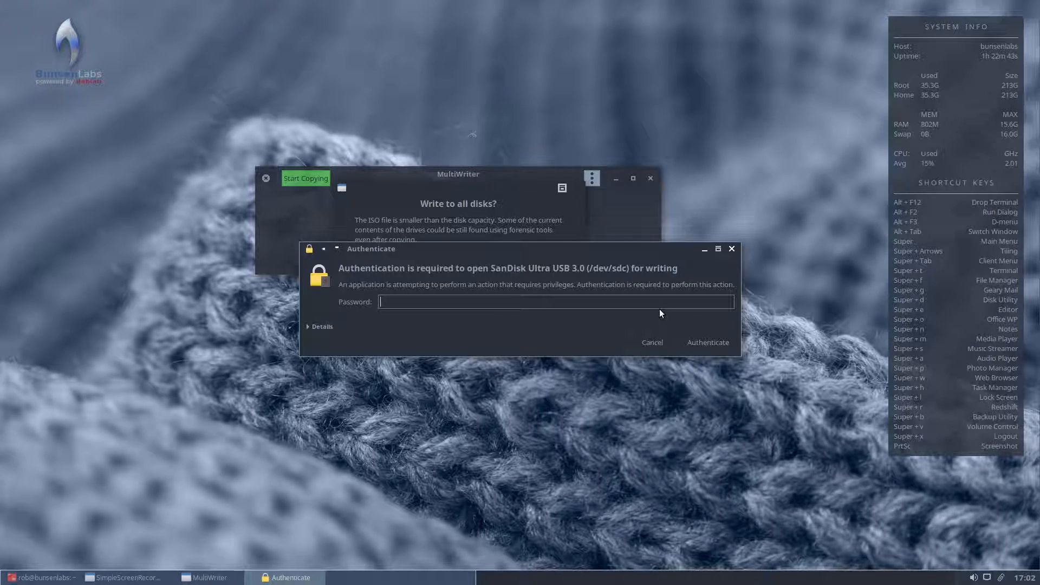
left_click(708, 342)
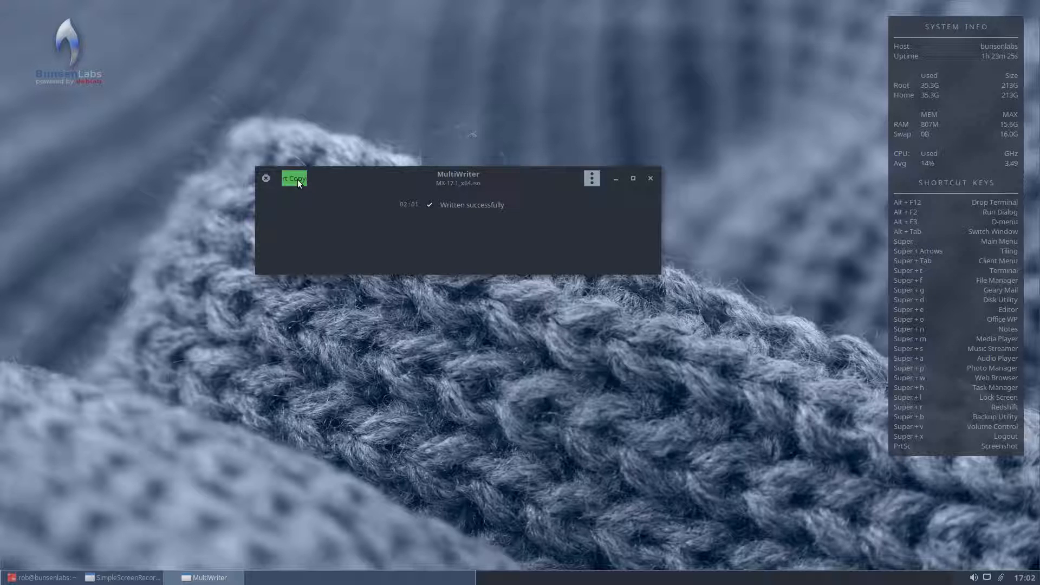
left_click(293, 177)
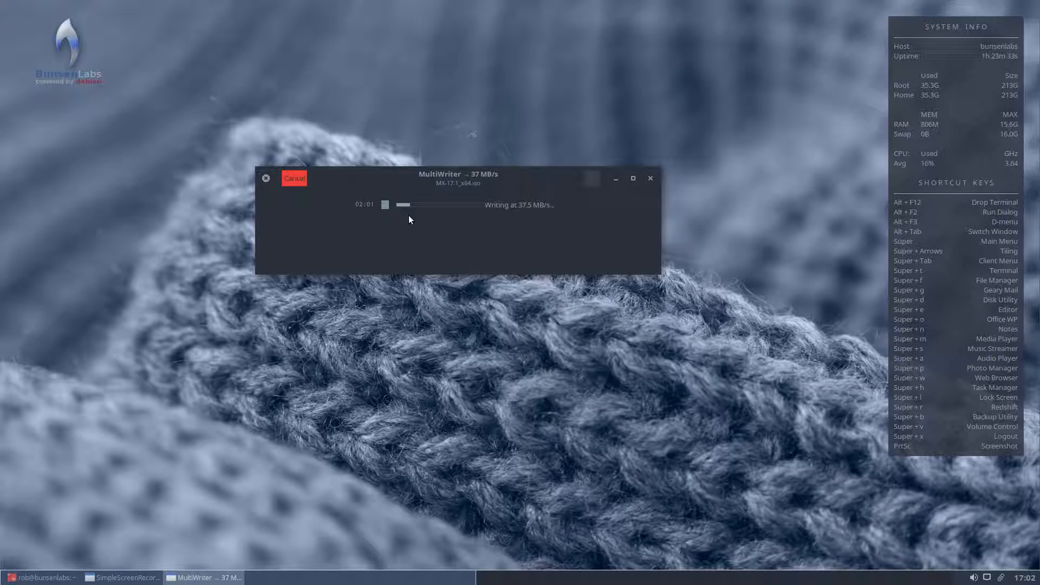
mouse_move(617, 196)
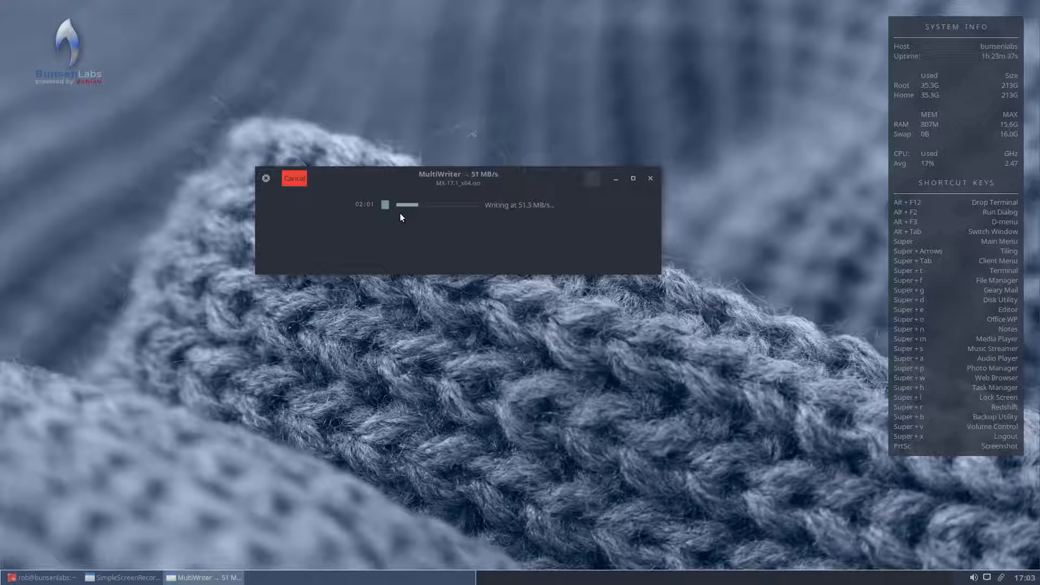
mouse_move(491, 221)
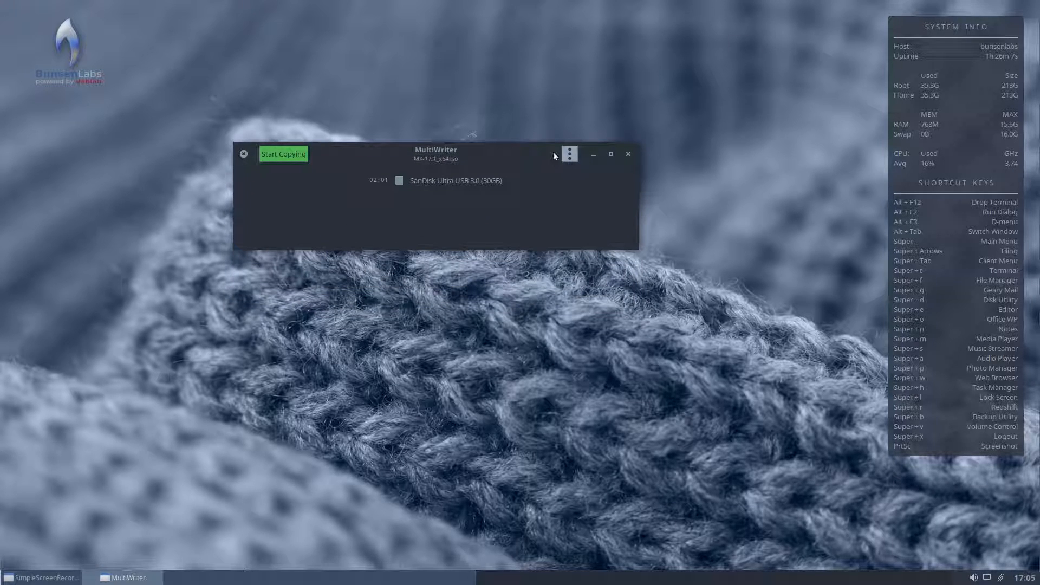
Close MultiWriter and run 'sudo apt install gnome-multi-writer' with the sudo password
left_click(627, 154)
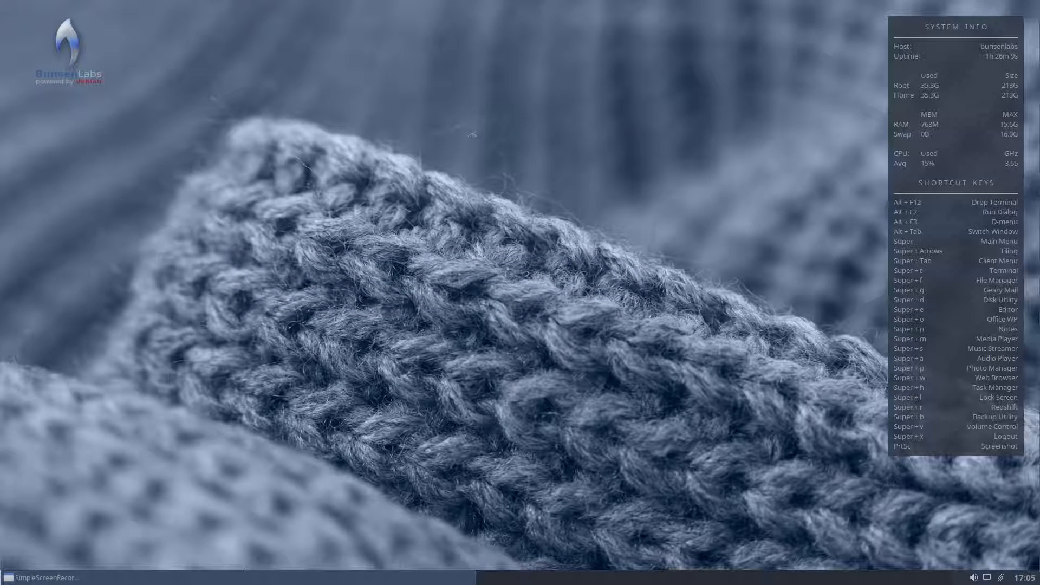
mouse_move(338, 278)
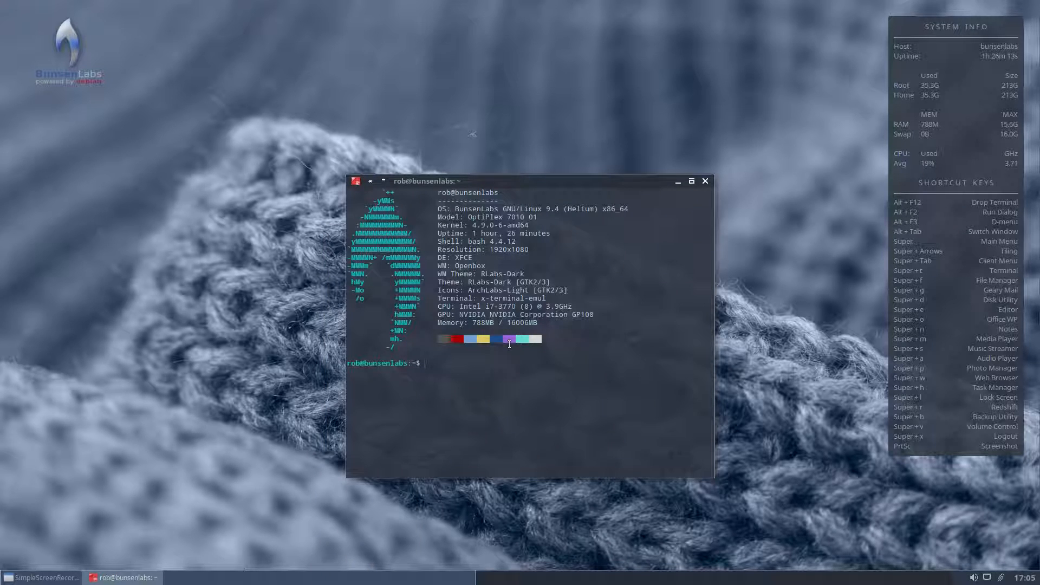
type("sudo apt insta")
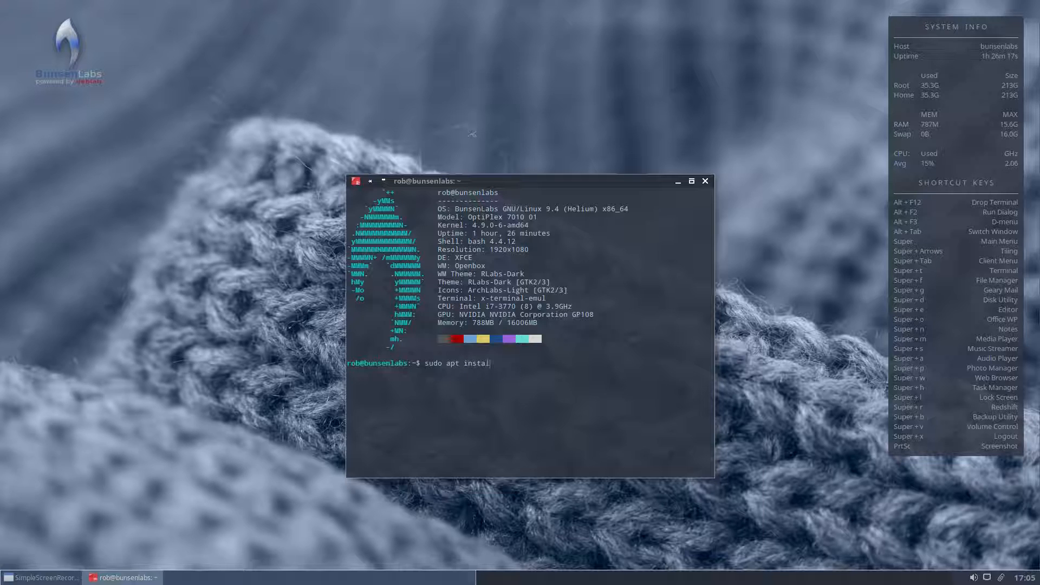
type("l")
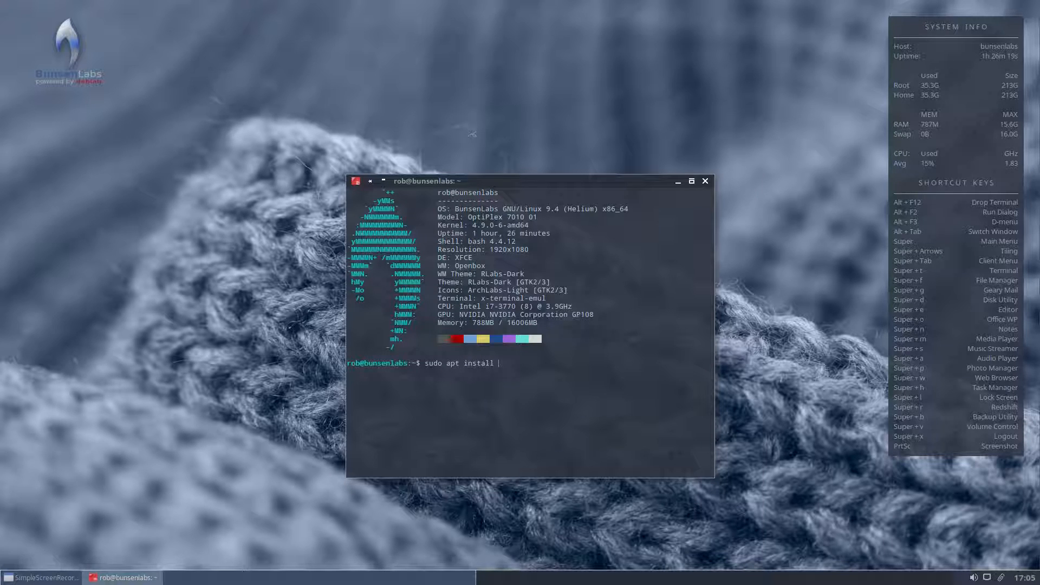
type("gnome")
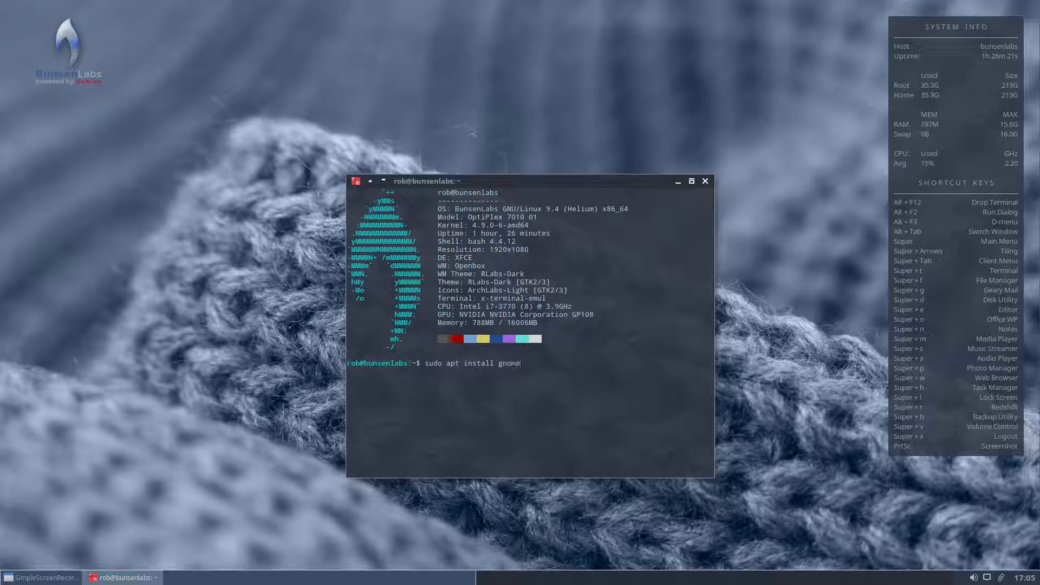
type("-m")
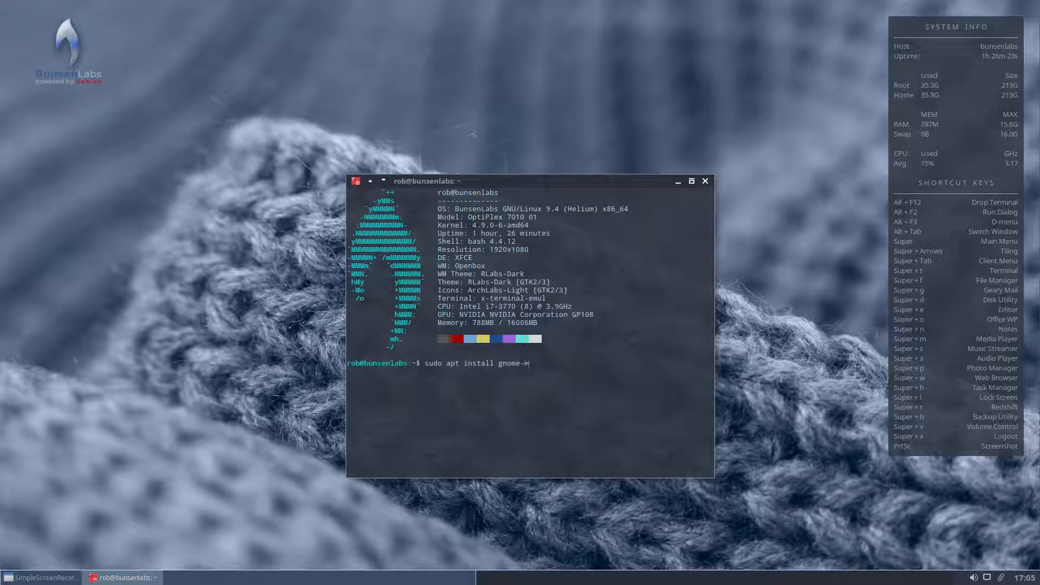
type("ulti")
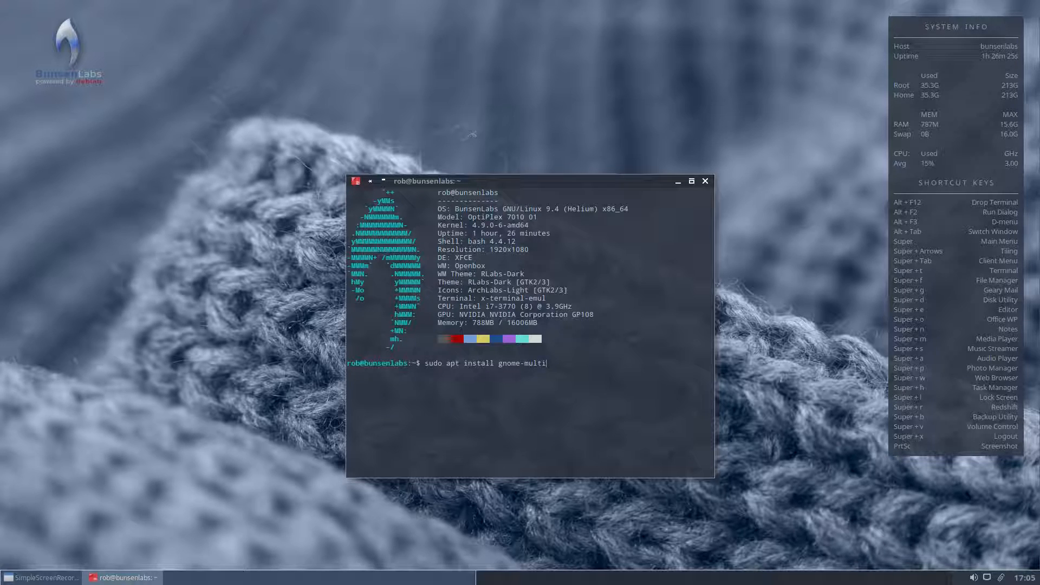
type("-wri")
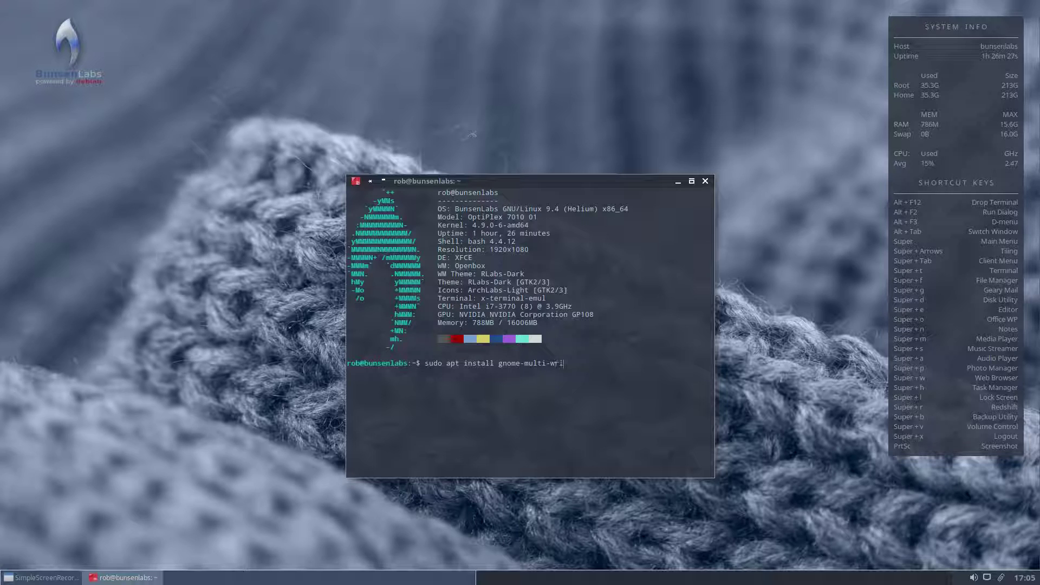
key("Return")
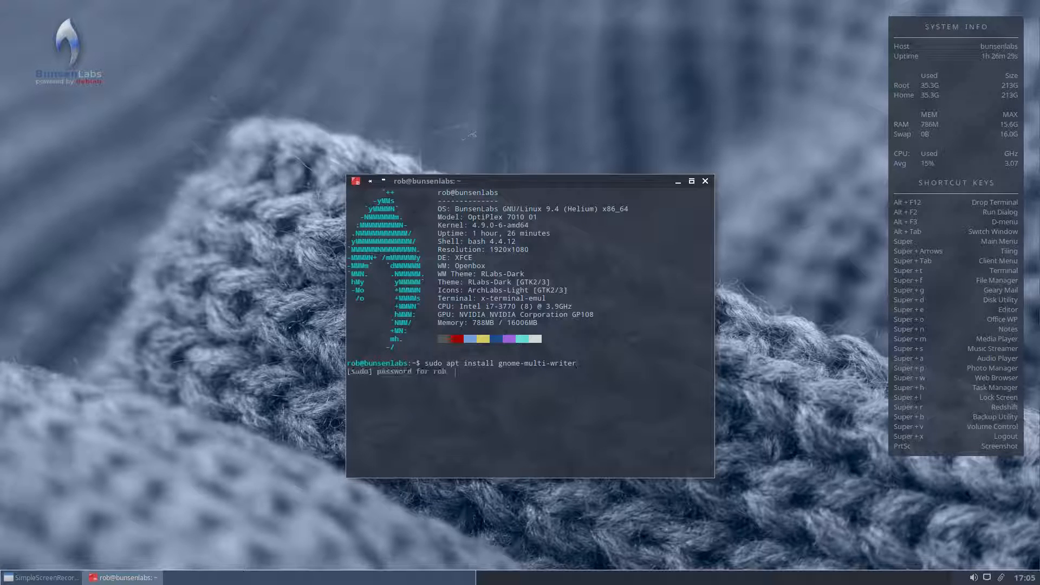
key("Return")
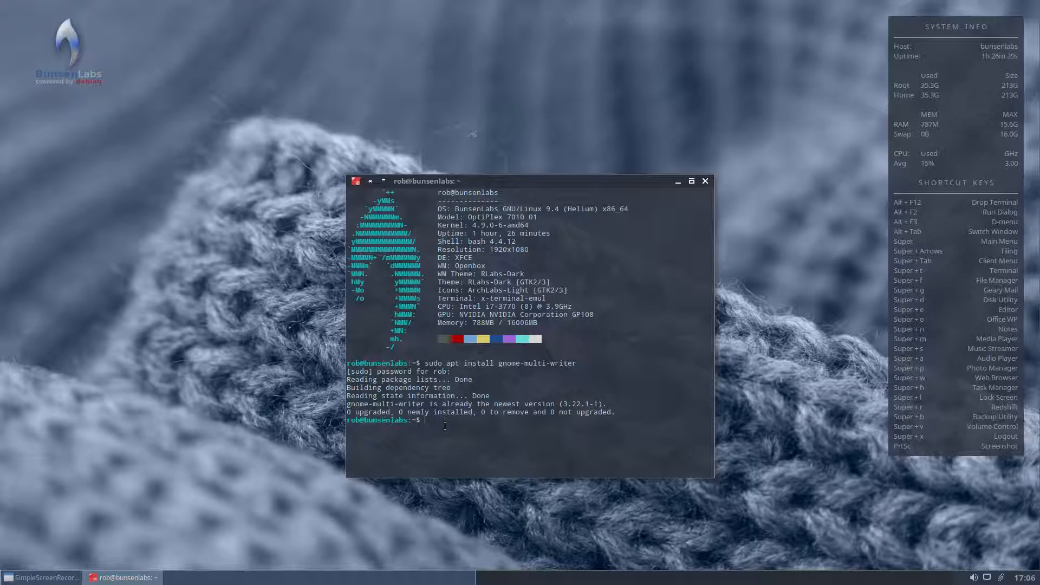
mouse_move(663, 301)
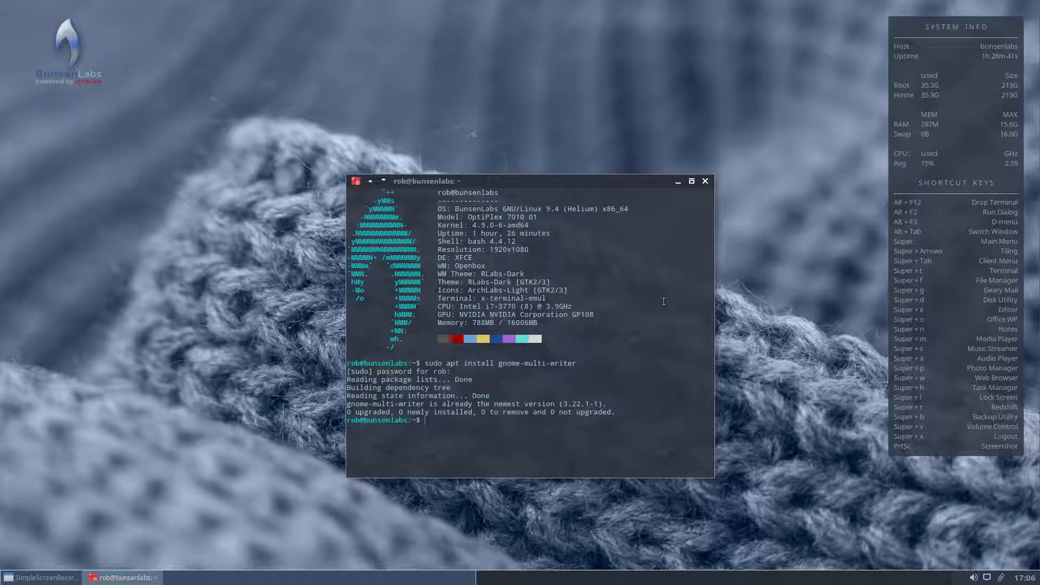